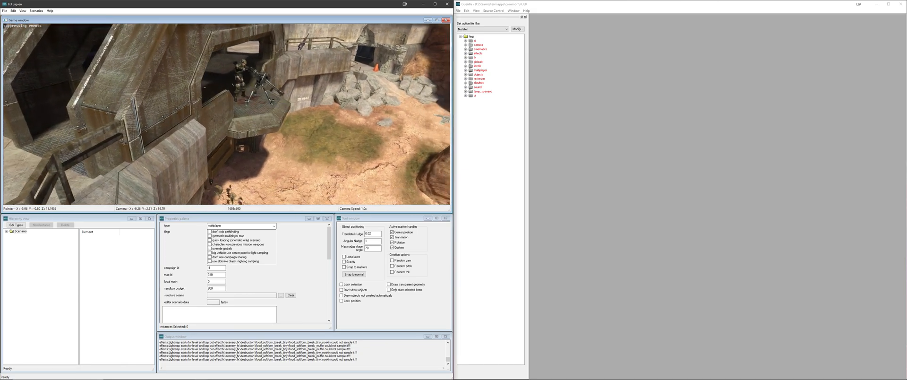
# Expand the tag tree through objects, characters and marine to list the marine tag files
pyautogui.click(466, 74)
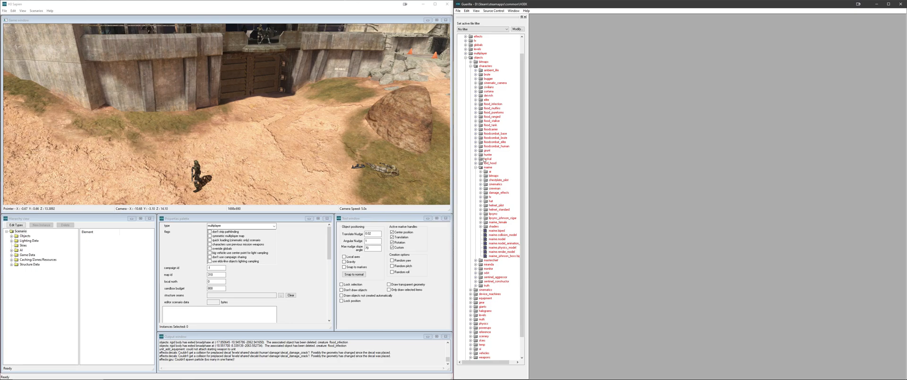
pyautogui.click(494, 230)
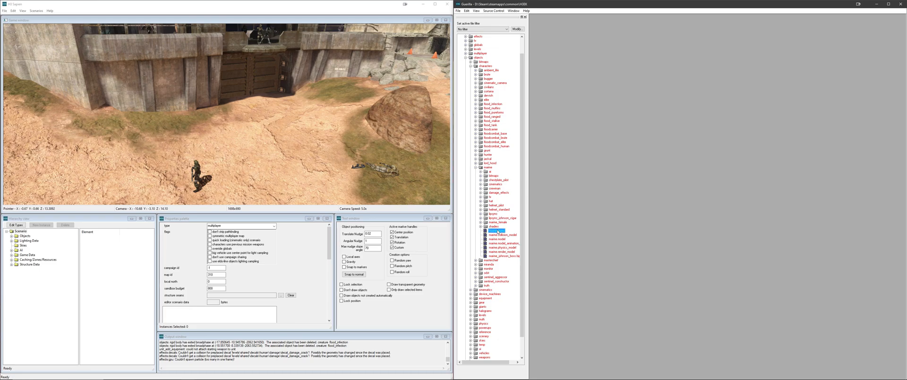
pyautogui.click(496, 230)
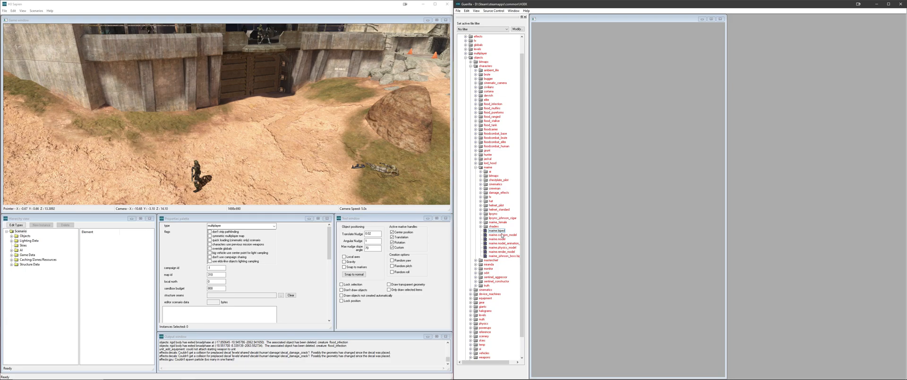
# Open marine.biped for editing and scroll down through its properties to the lock-on fields
pyautogui.doubleClick(495, 230)
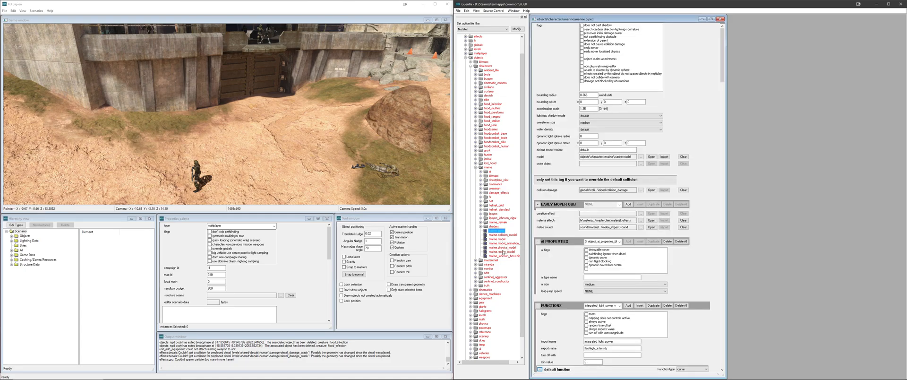
pyautogui.scroll(-3)
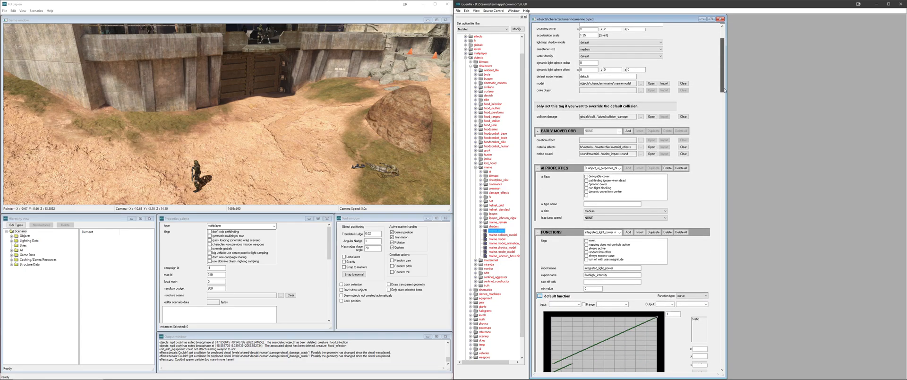
pyautogui.scroll(-3)
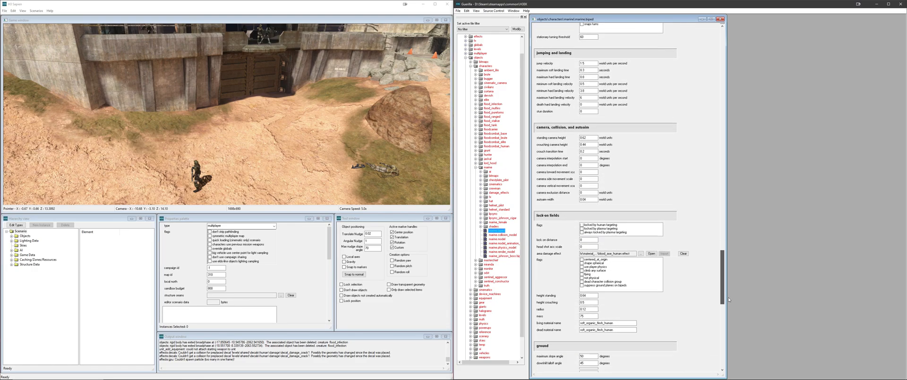
pyautogui.scroll(-3)
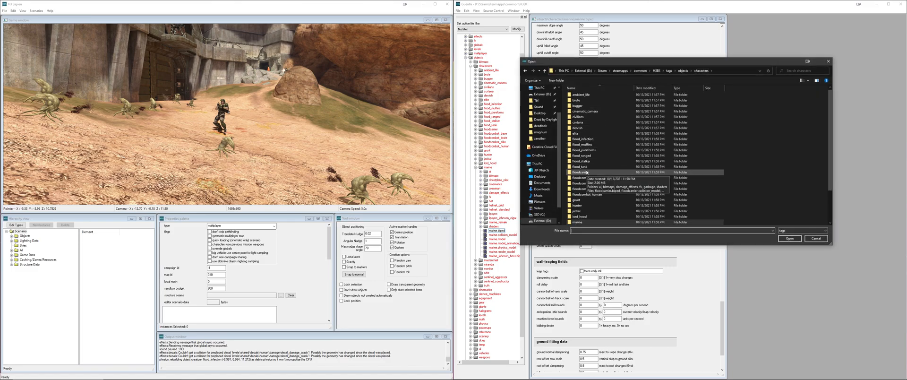
# Choose flood_combat_human.character from the floodcombat_human folder as the contact point's reanimation character
pyautogui.click(599, 177)
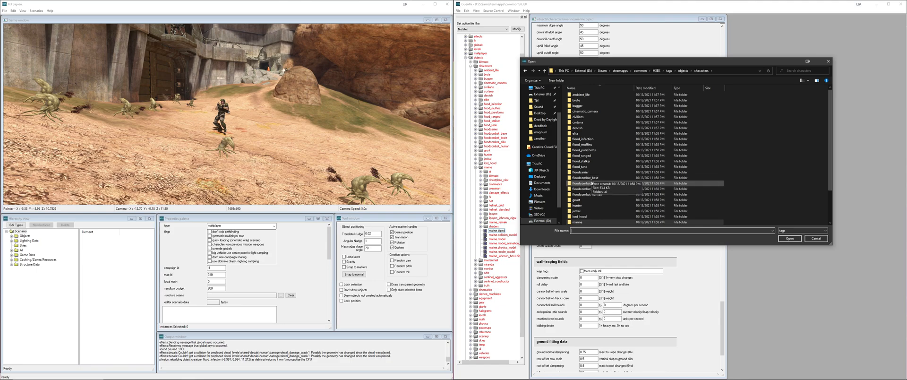
pyautogui.doubleClick(589, 194)
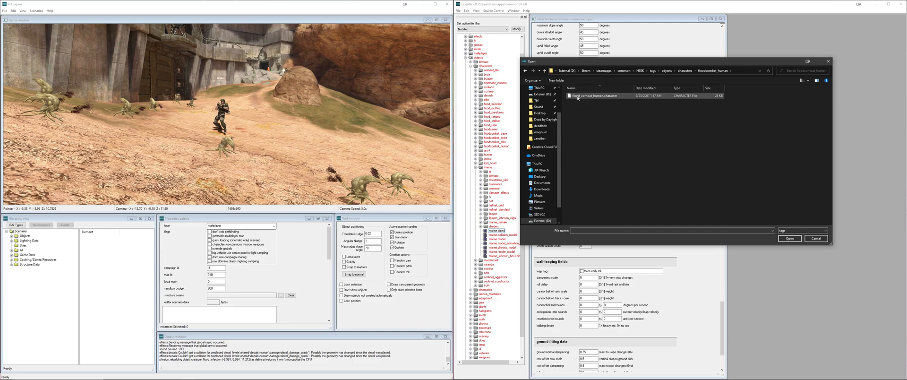
pyautogui.click(788, 238)
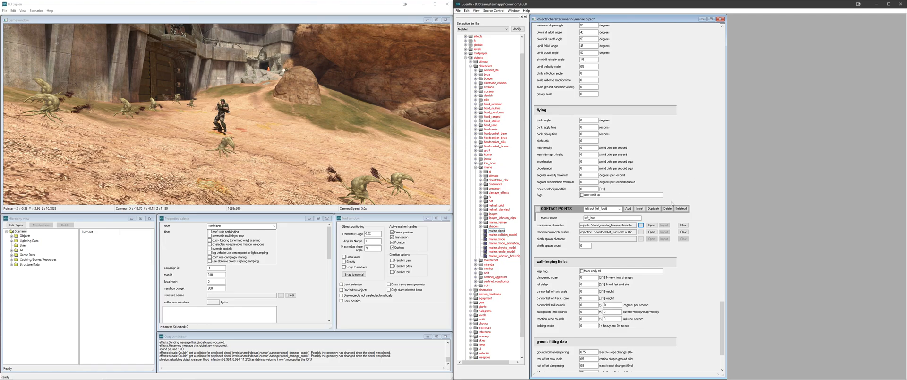
pyautogui.moveTo(652, 209)
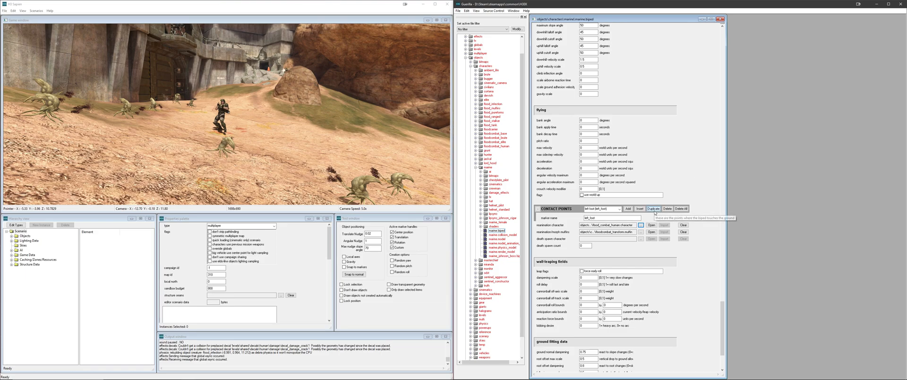